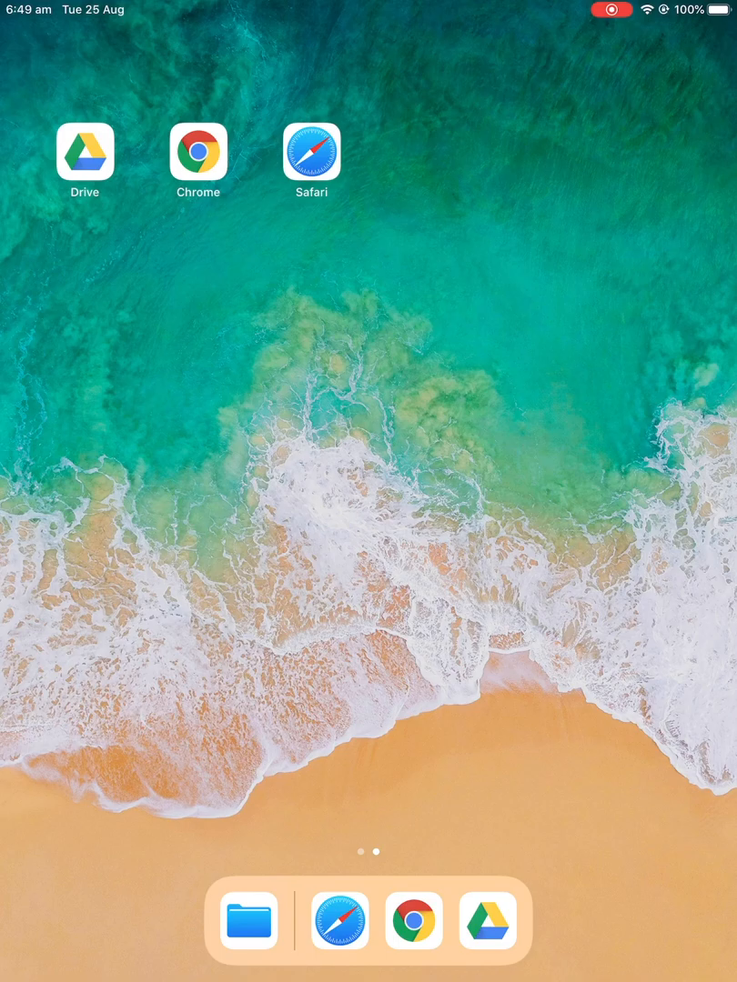
Step: Launch Safari and scroll the Expense Tracker page down to its free download link
left_click(311, 152)
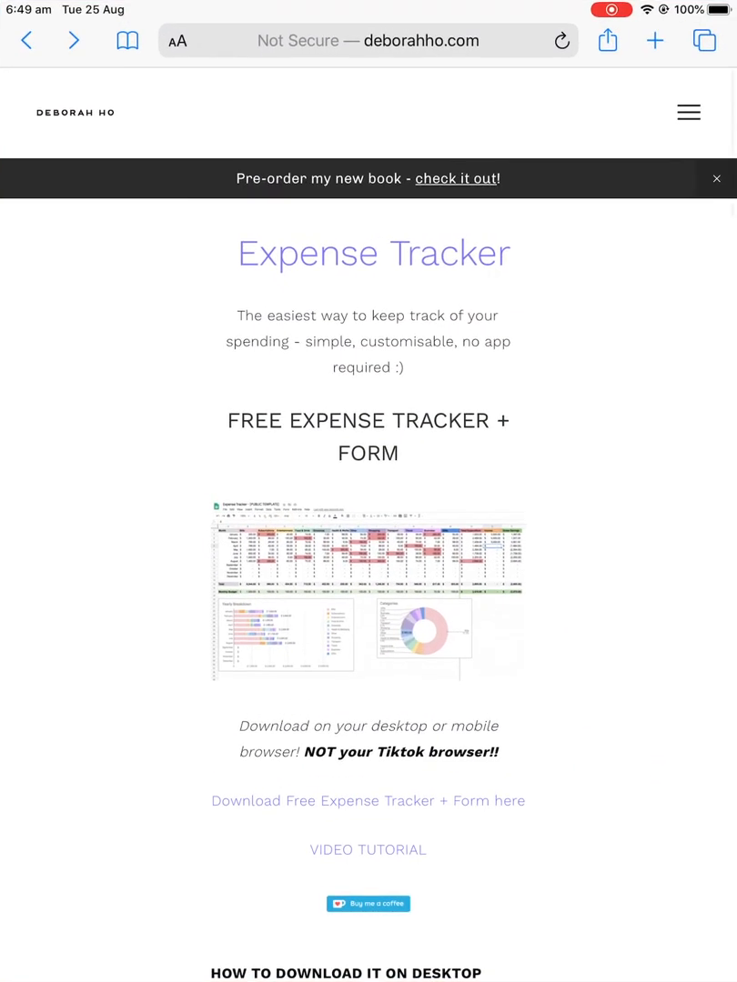
scroll("down", 3)
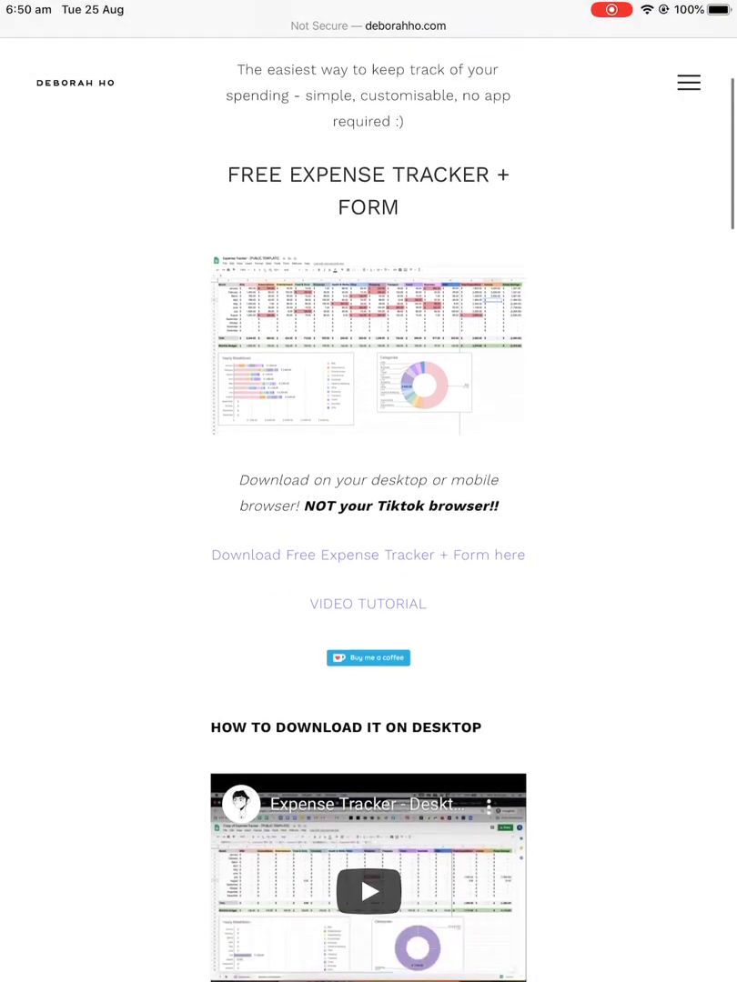
scroll("down", 3)
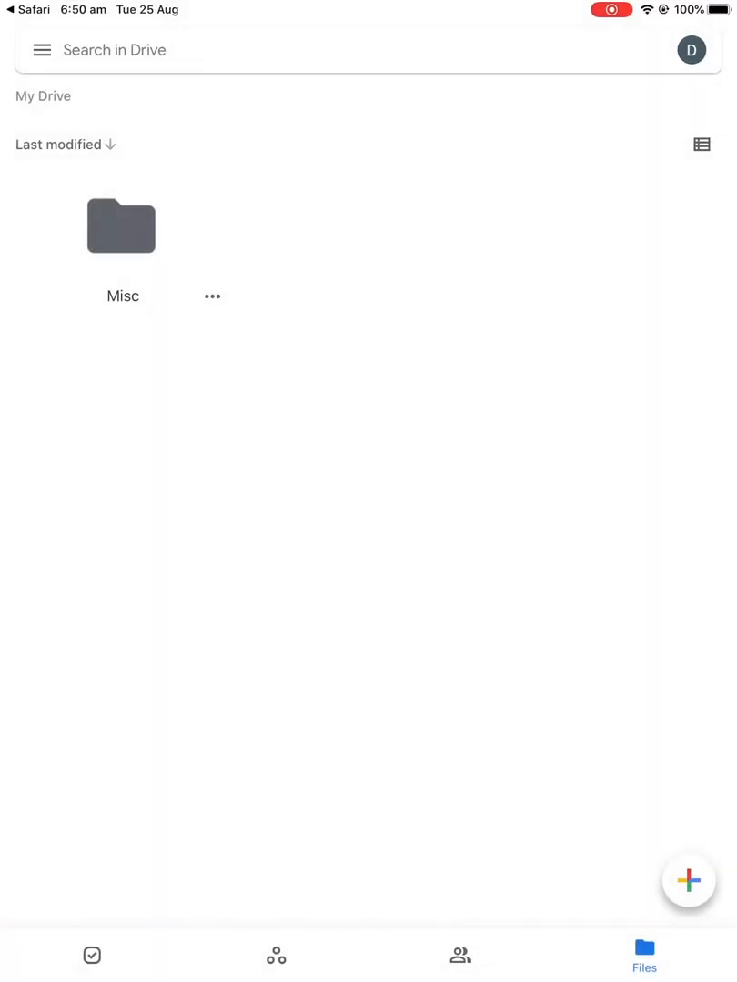
Step: From the shared download folder, make your own copy of the Expense Tracker sheet
double_click(121, 226)
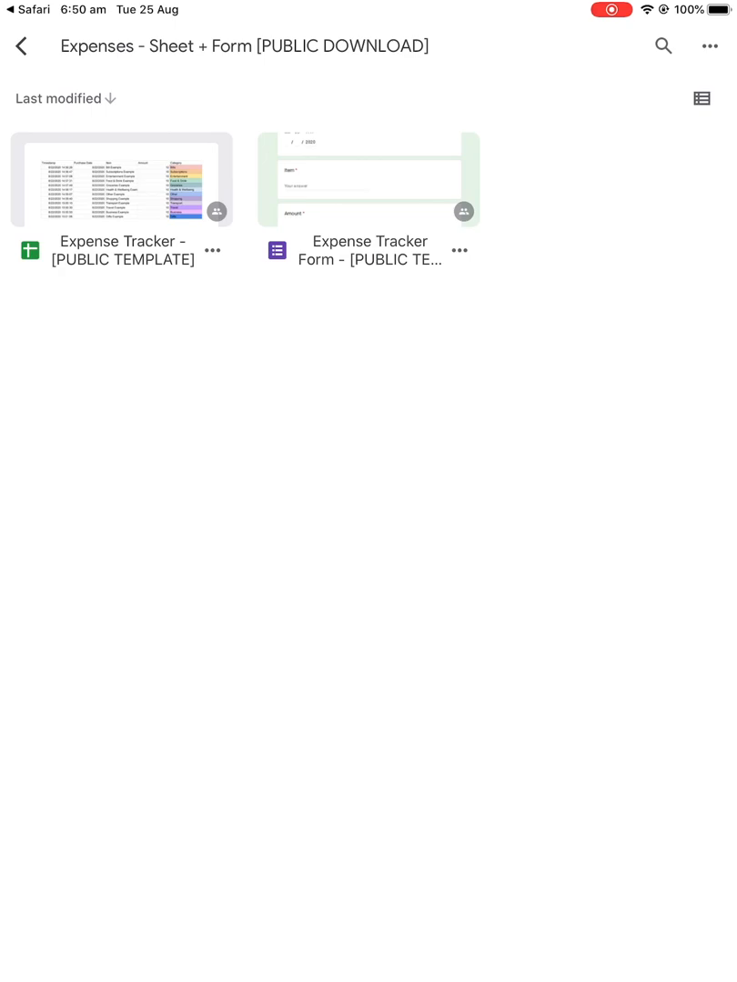
left_click(214, 251)
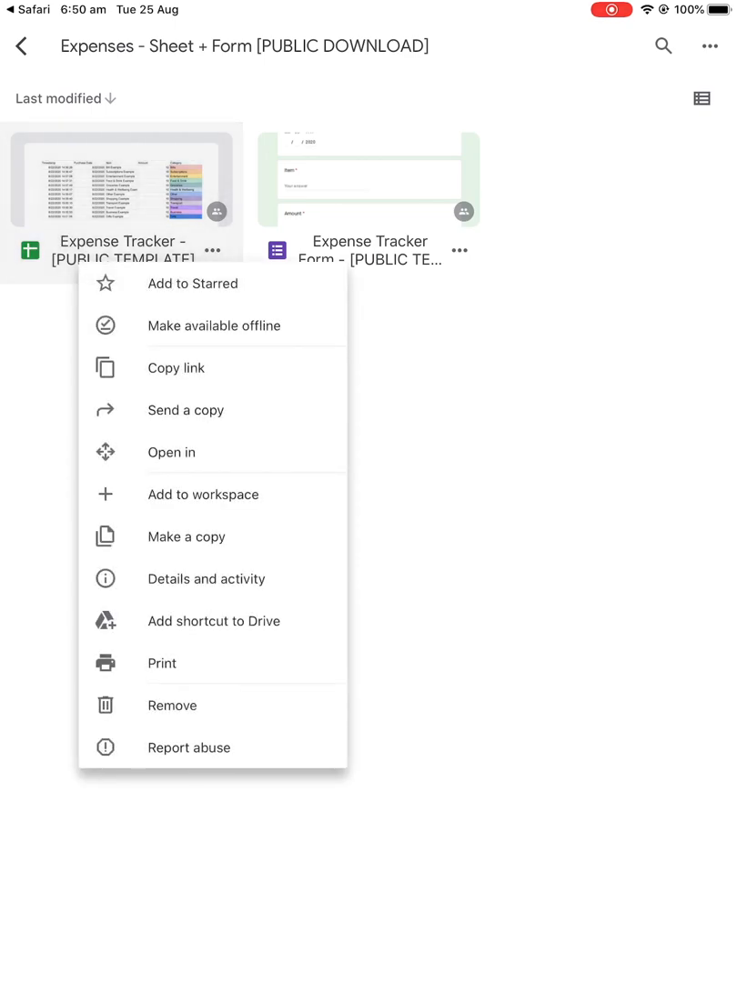
left_click(185, 537)
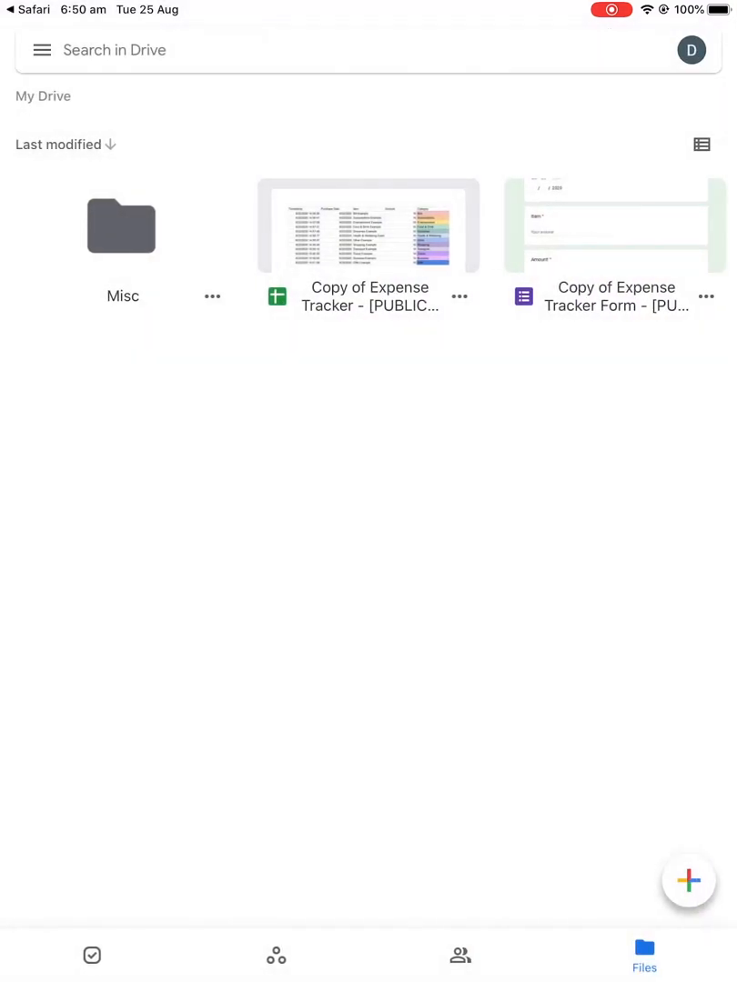
Step: Send the copied Expense form to open in Safari
left_click(706, 297)
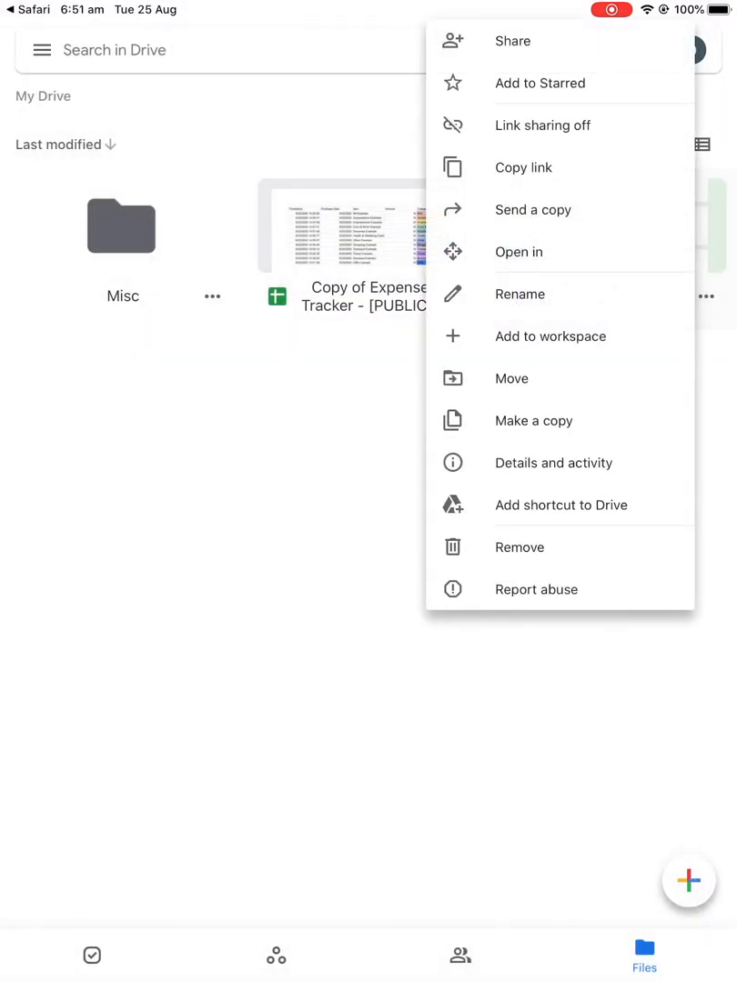
left_click(523, 167)
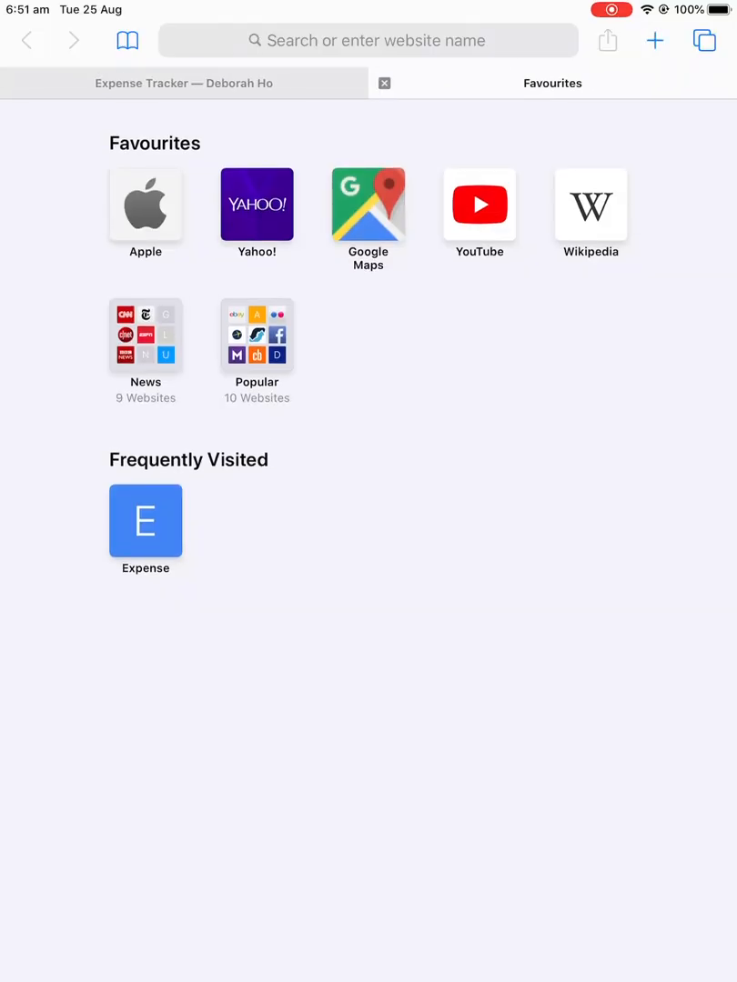
Step: Load the copied Expense form editor and switch to its respondent Preview
left_click(368, 40)
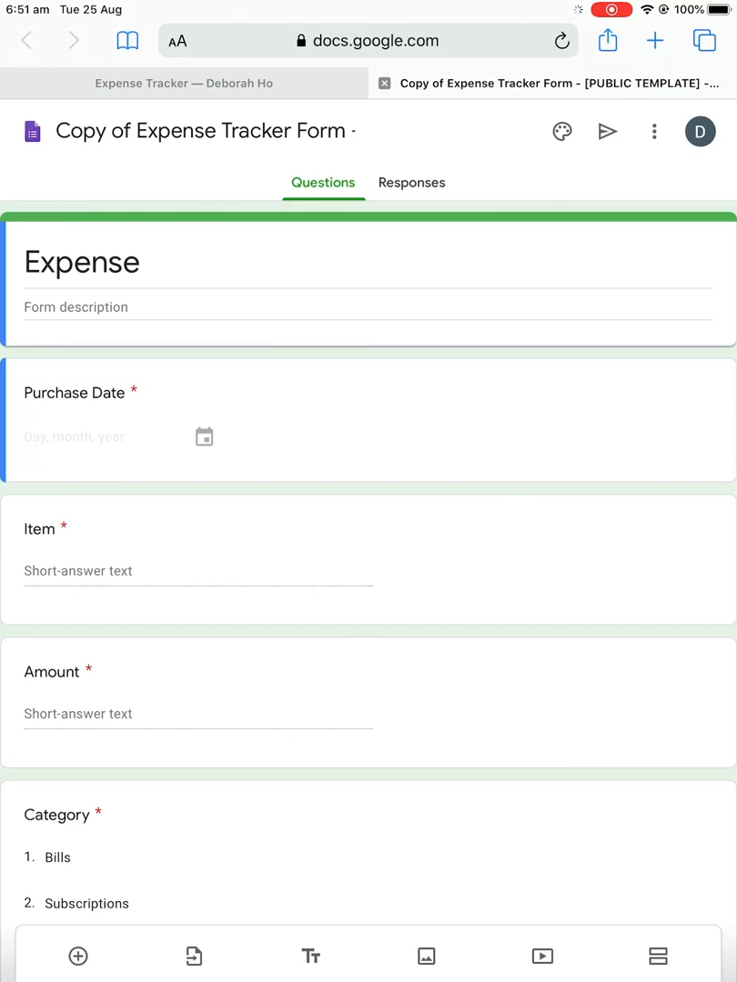
scroll("down", 3)
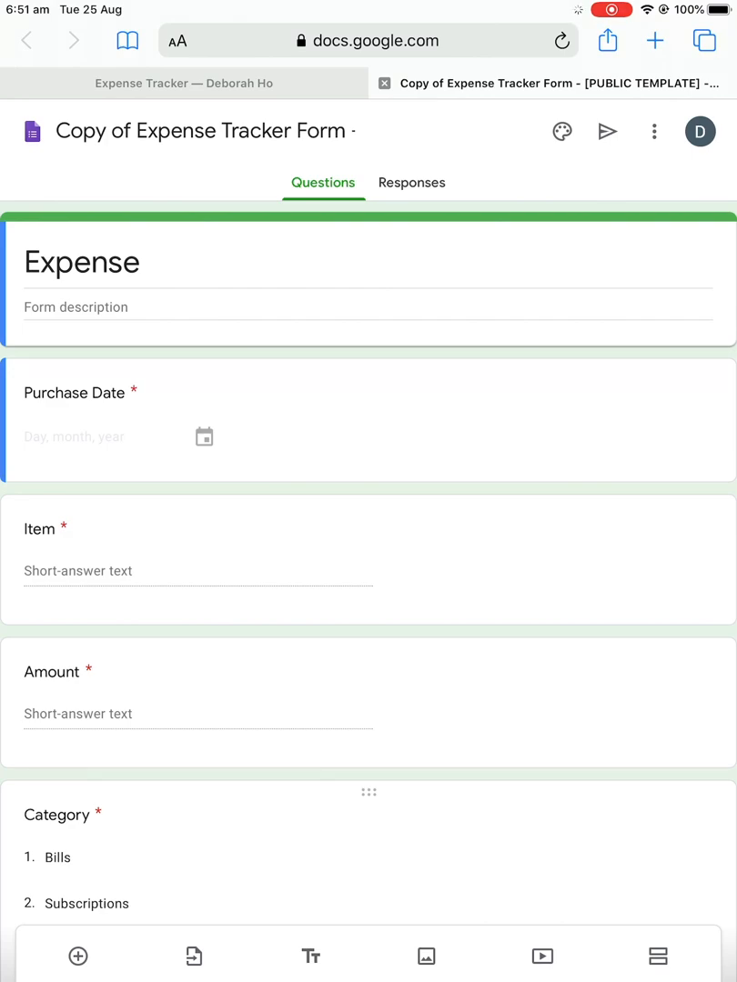
left_click(653, 131)
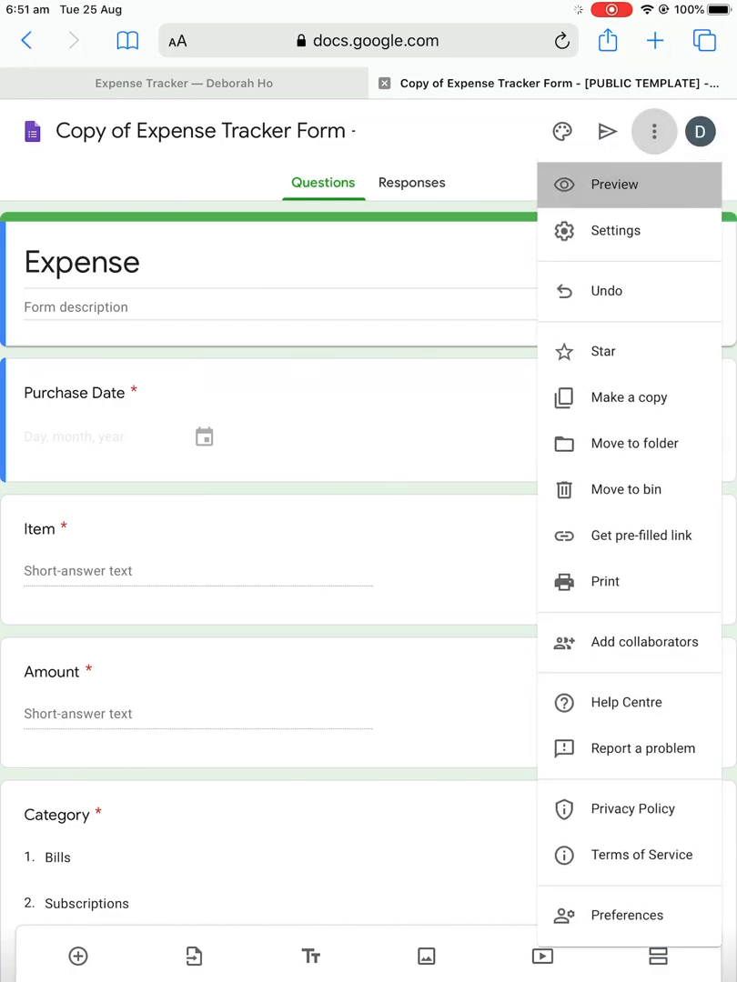
left_click(614, 184)
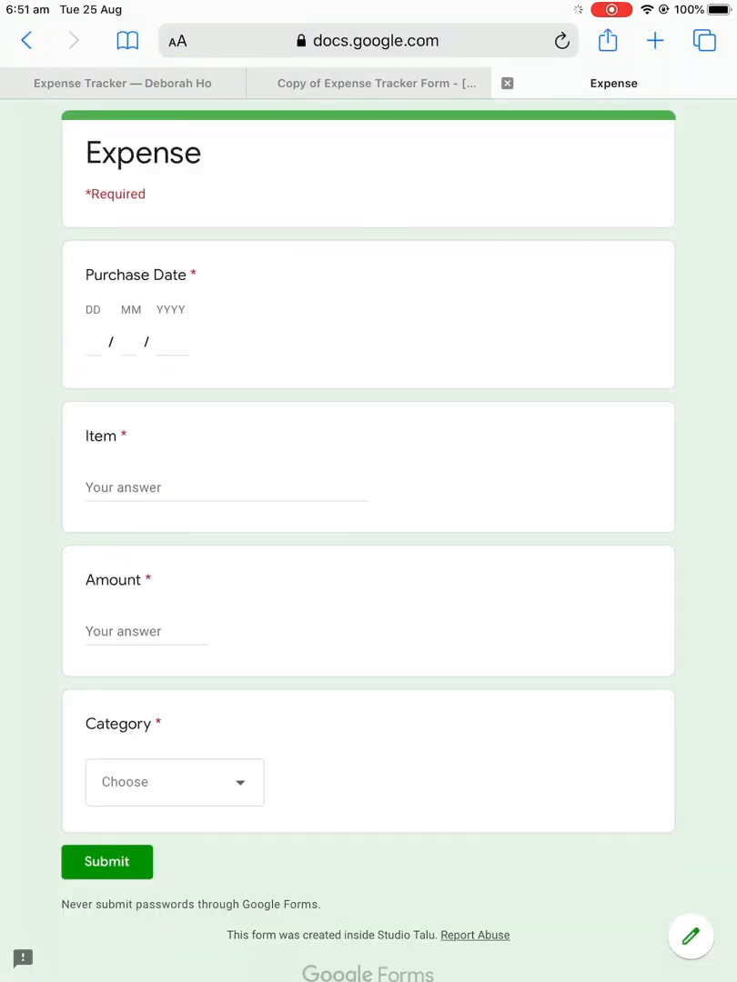
Step: Fill the Purchase Date as 25/08/2020
left_click(93, 343)
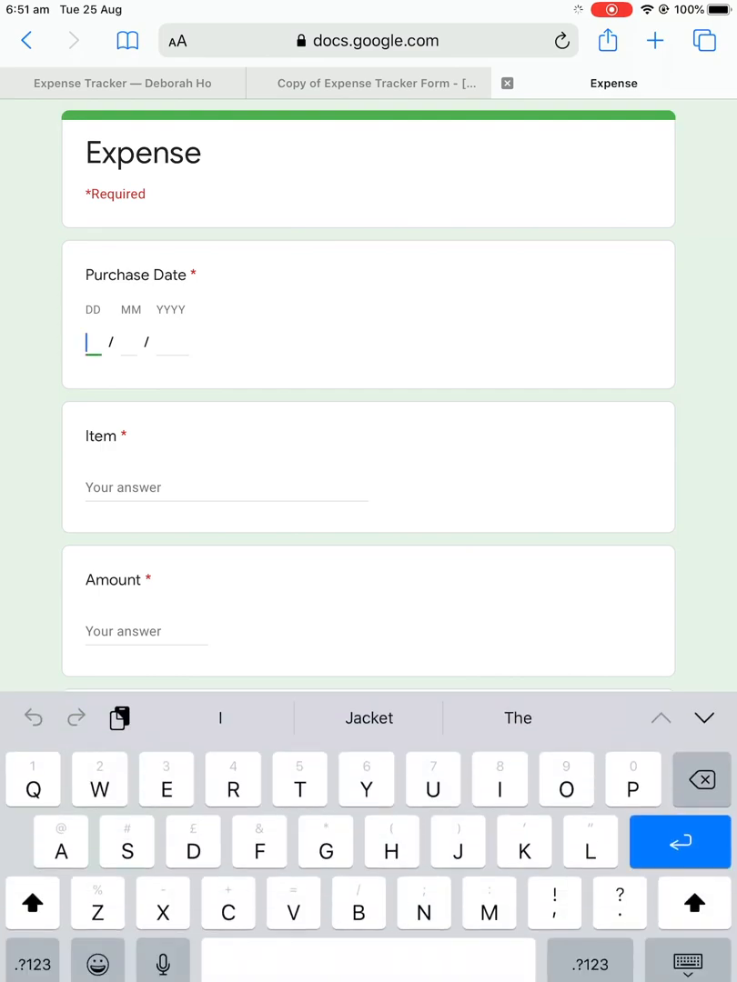
left_click(33, 962)
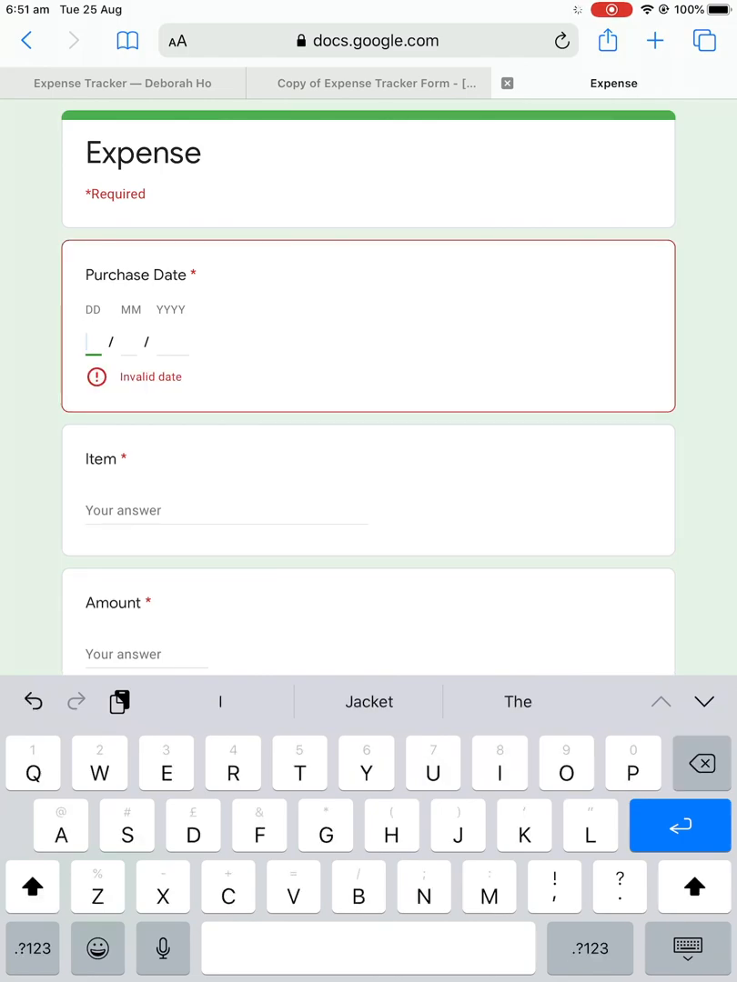
type("25")
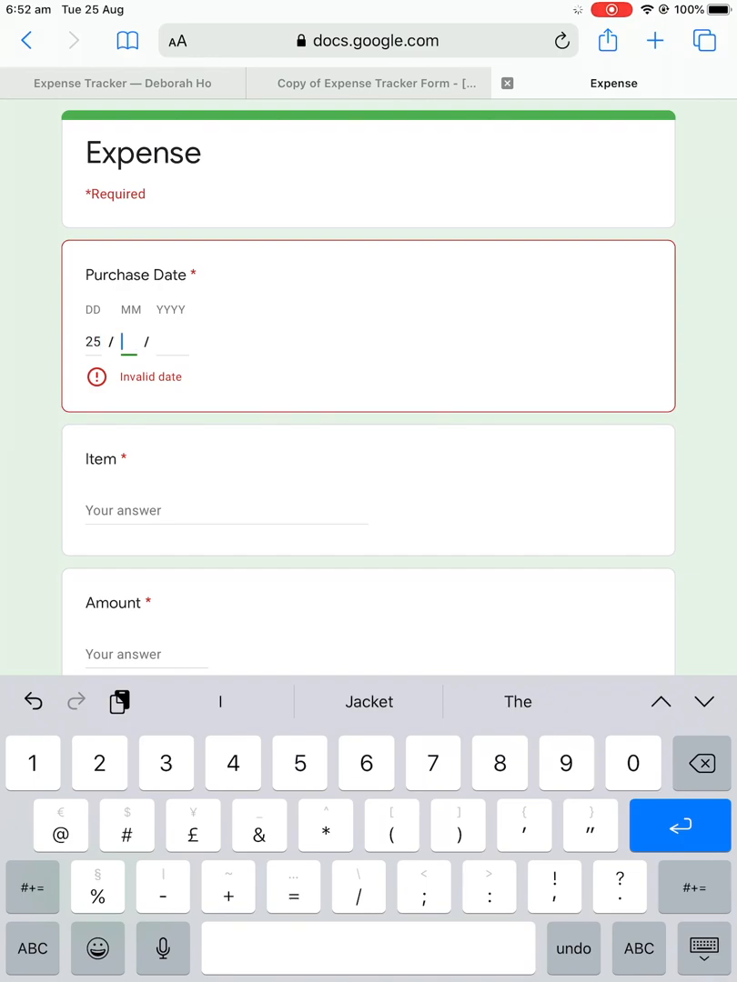
type("08")
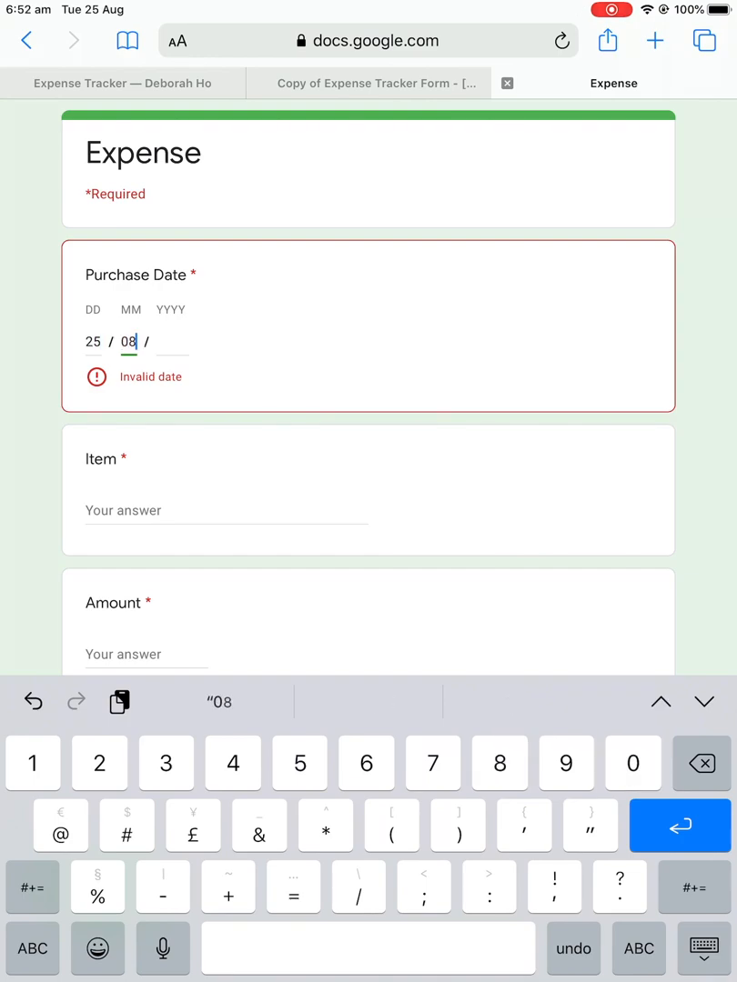
type("2")
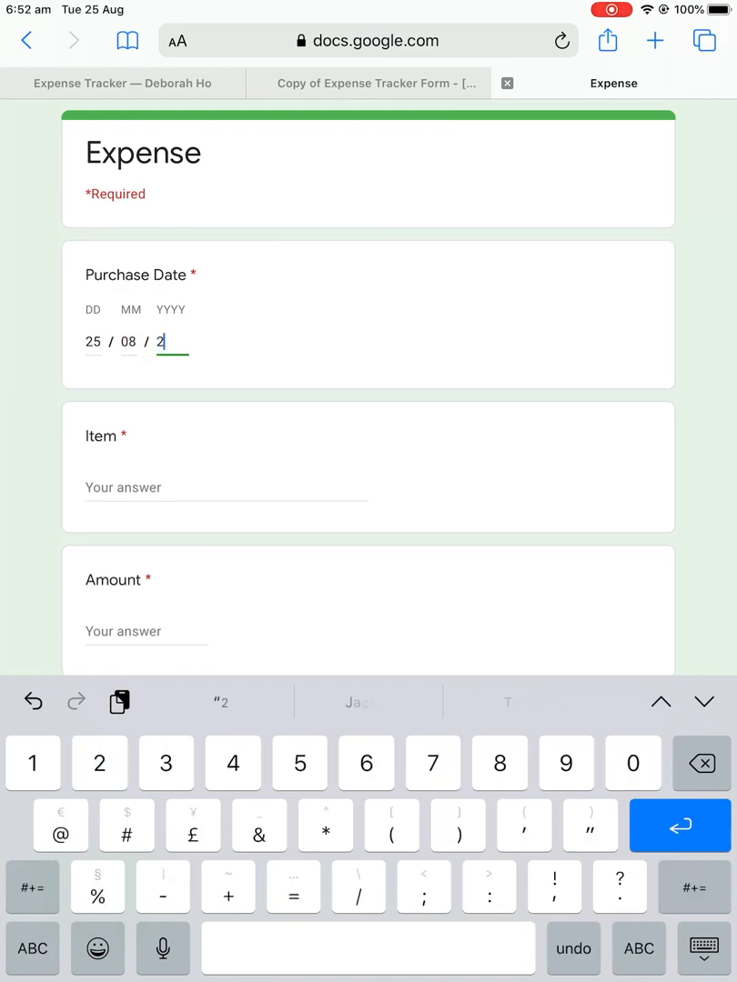
type("020")
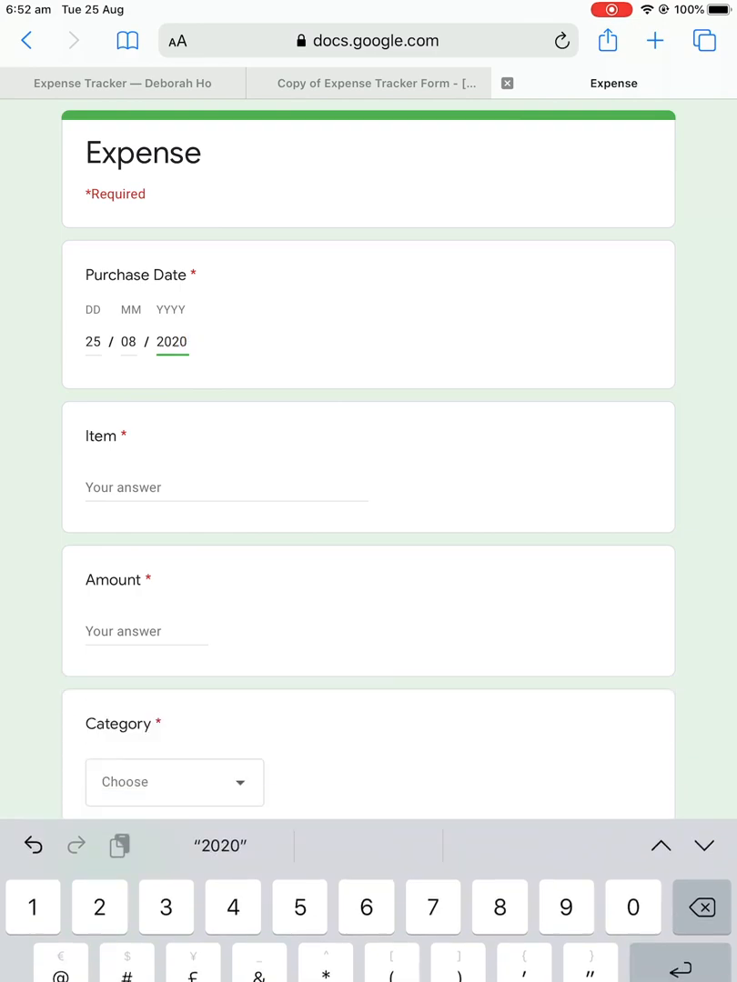
Step: Answer Item 'Jacket' and Amount 70, submit the response, and return to Drive
left_click(226, 488)
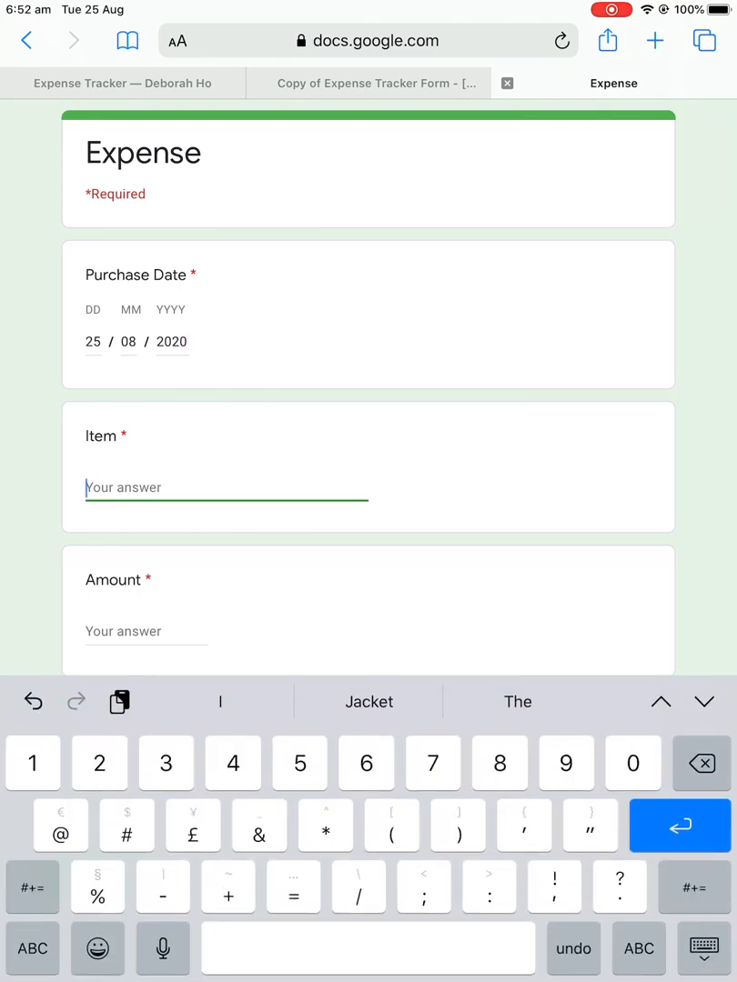
type("Jacket")
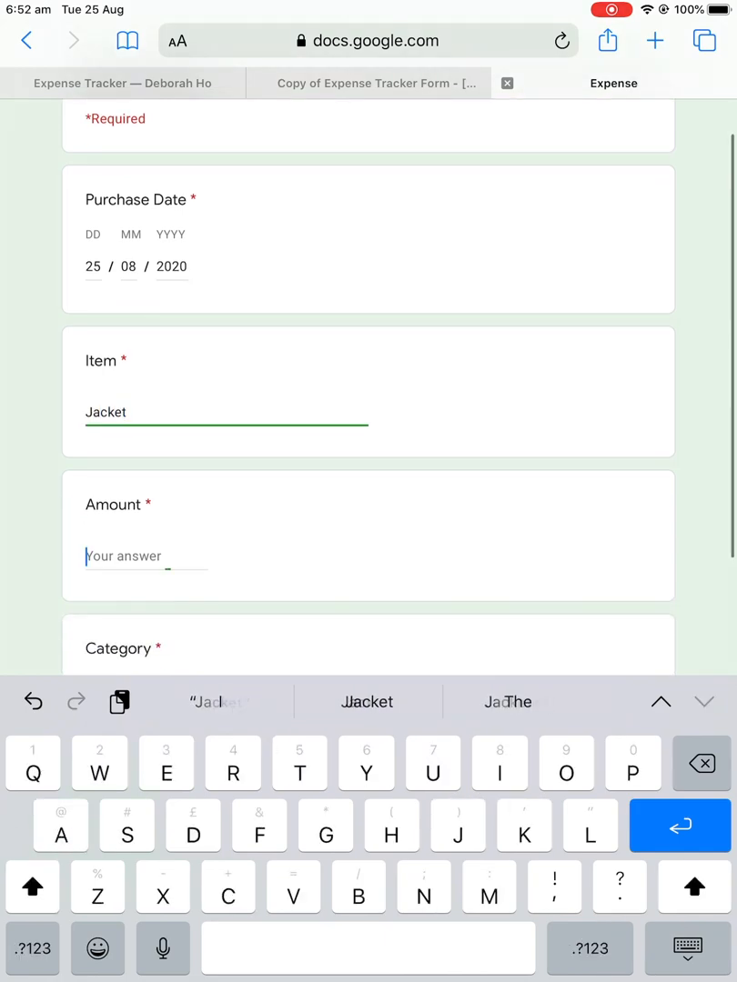
type("70")
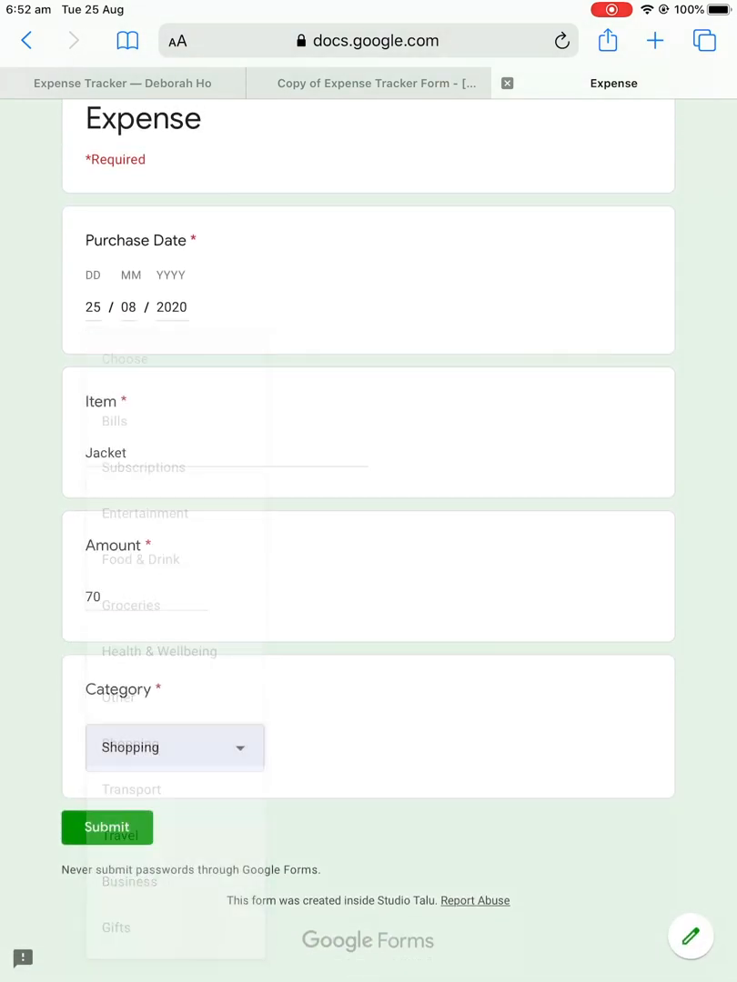
left_click(107, 828)
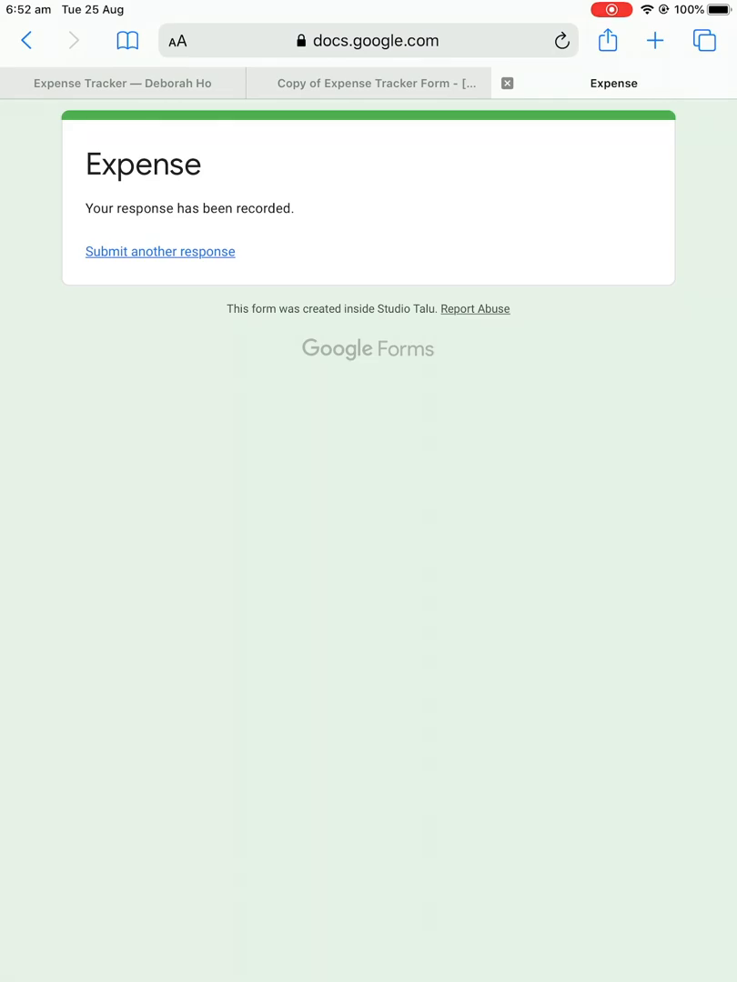
key("home")
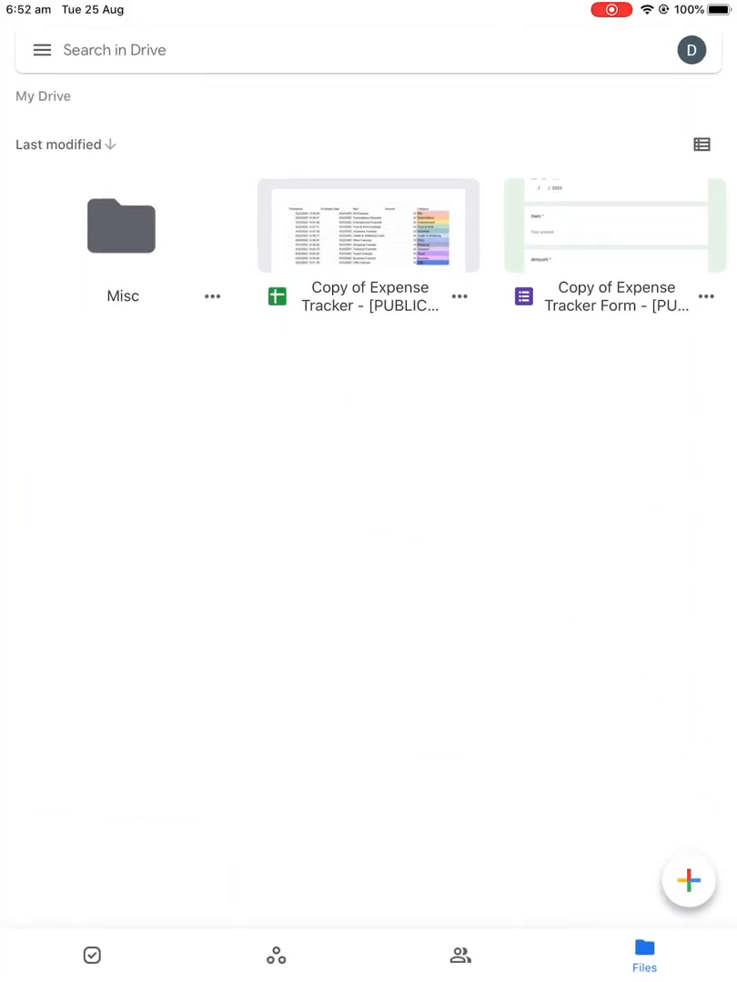
Step: Verify the Jacket entry in Copy of Expense Tracker and its Monthly Expenses tab, then go back to Drive
left_click(368, 226)
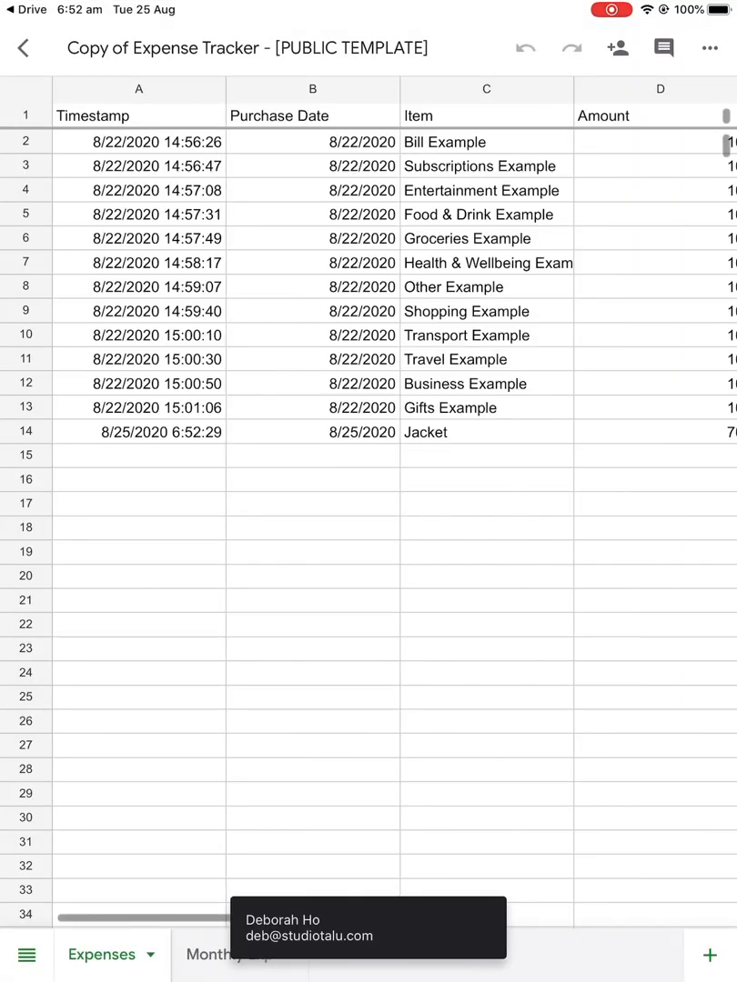
scroll("right", 3)
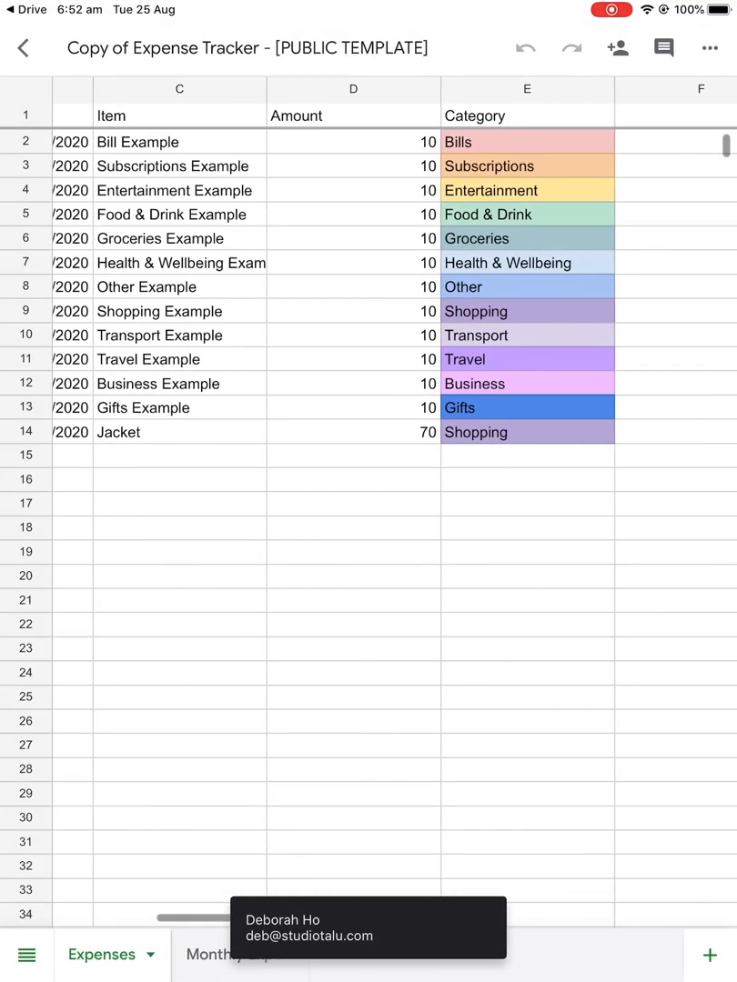
left_click(242, 954)
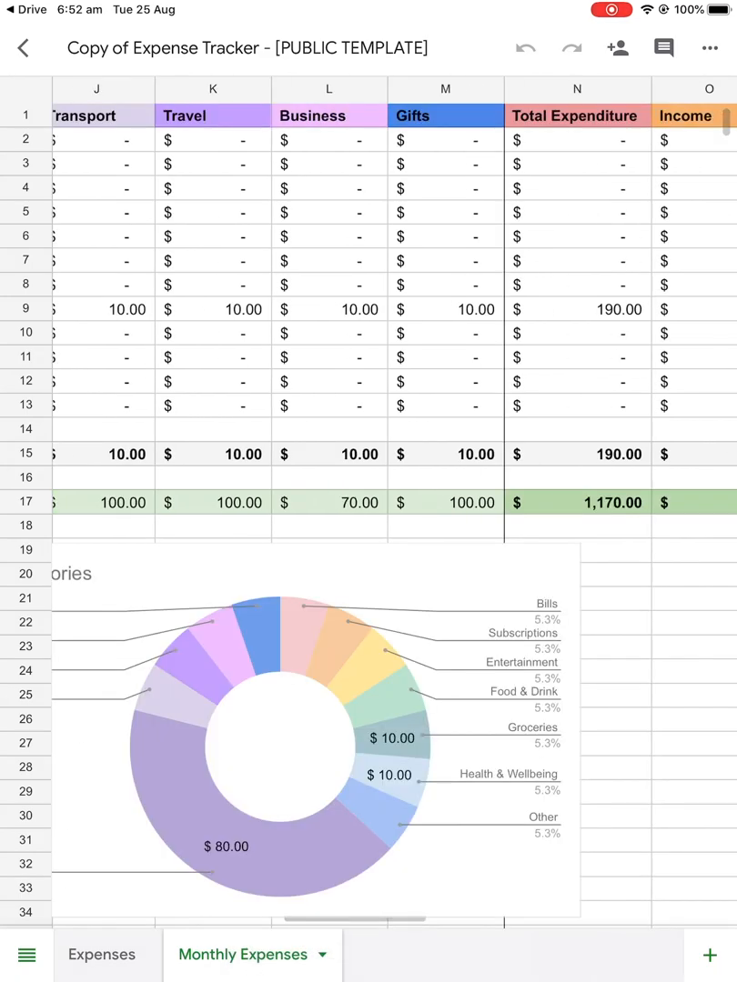
scroll("left", 3)
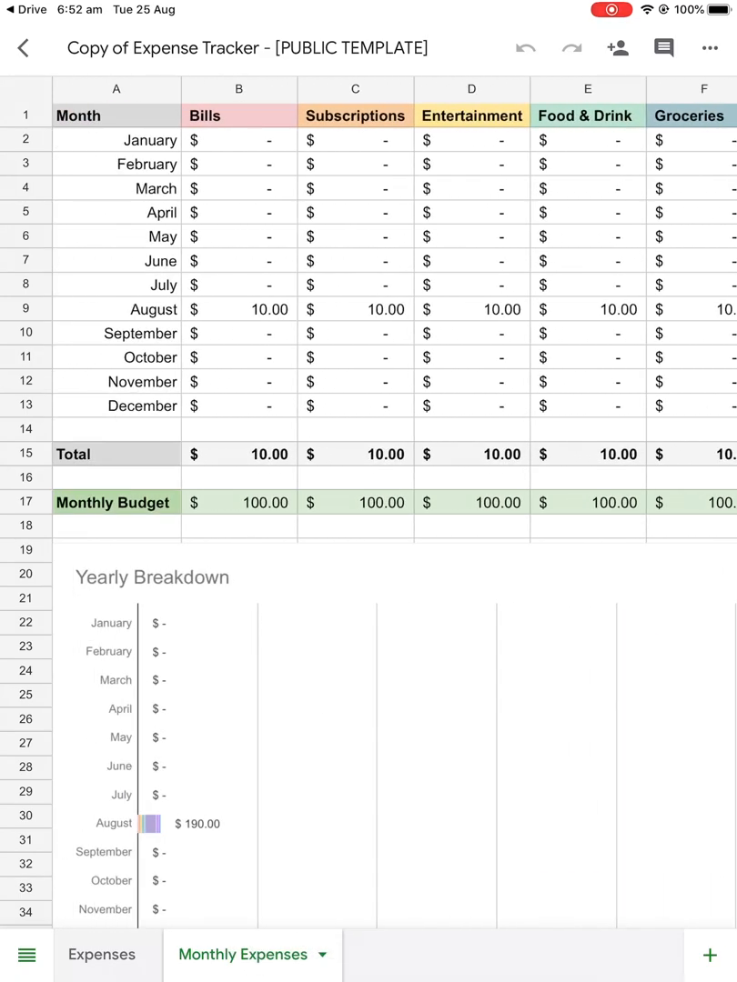
left_click(24, 47)
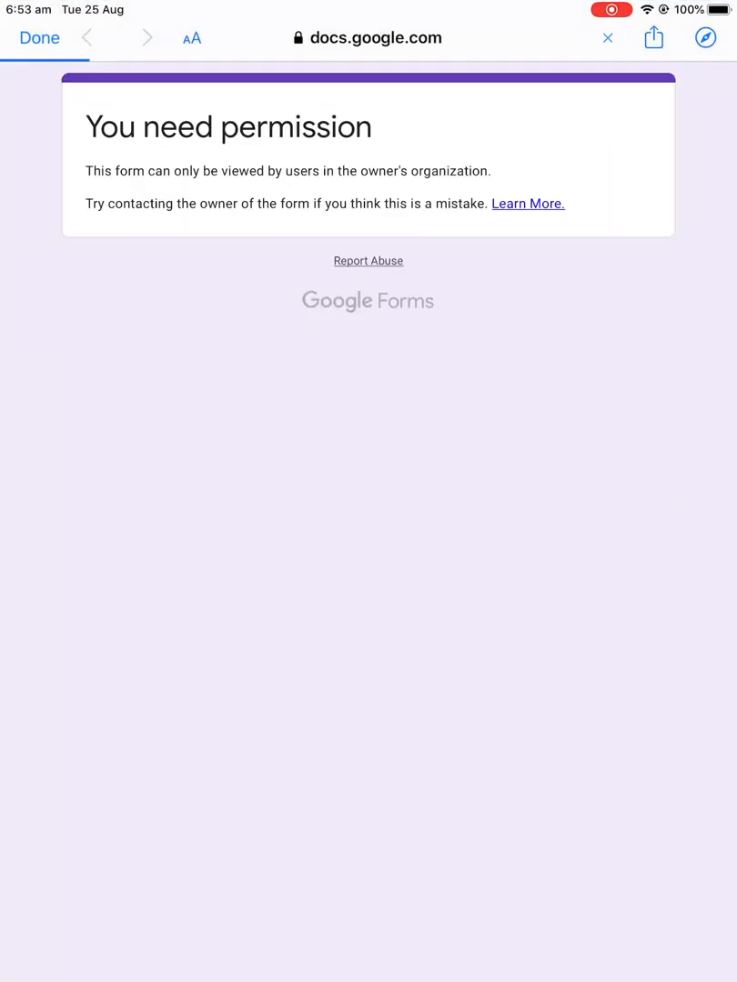
Step: Dismiss the permission-required form page and leave Drive for the home screen
left_click(39, 37)
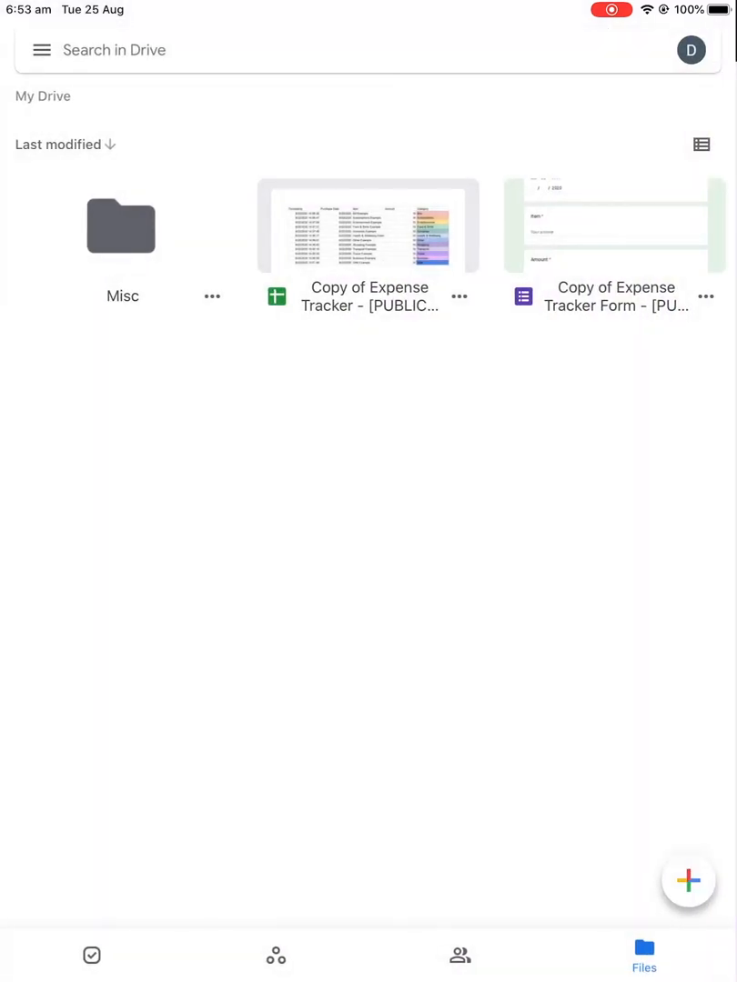
left_click(706, 296)
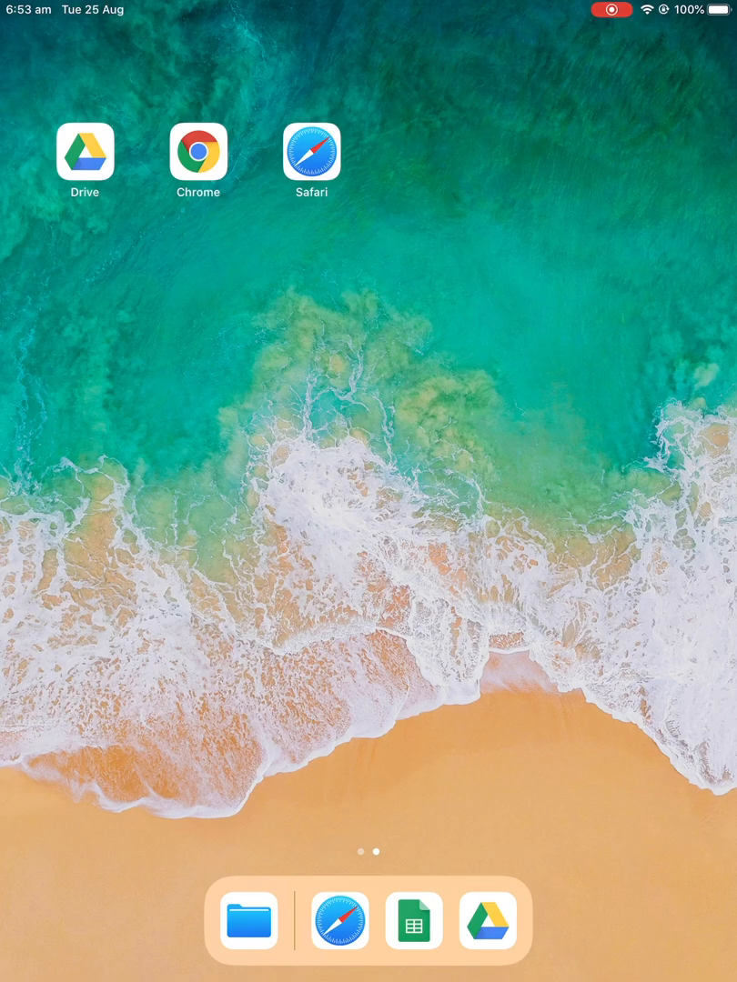
Step: From Safari's live Expense form, add an 'Expense' shortcut to the iPad home screen
left_click(311, 152)
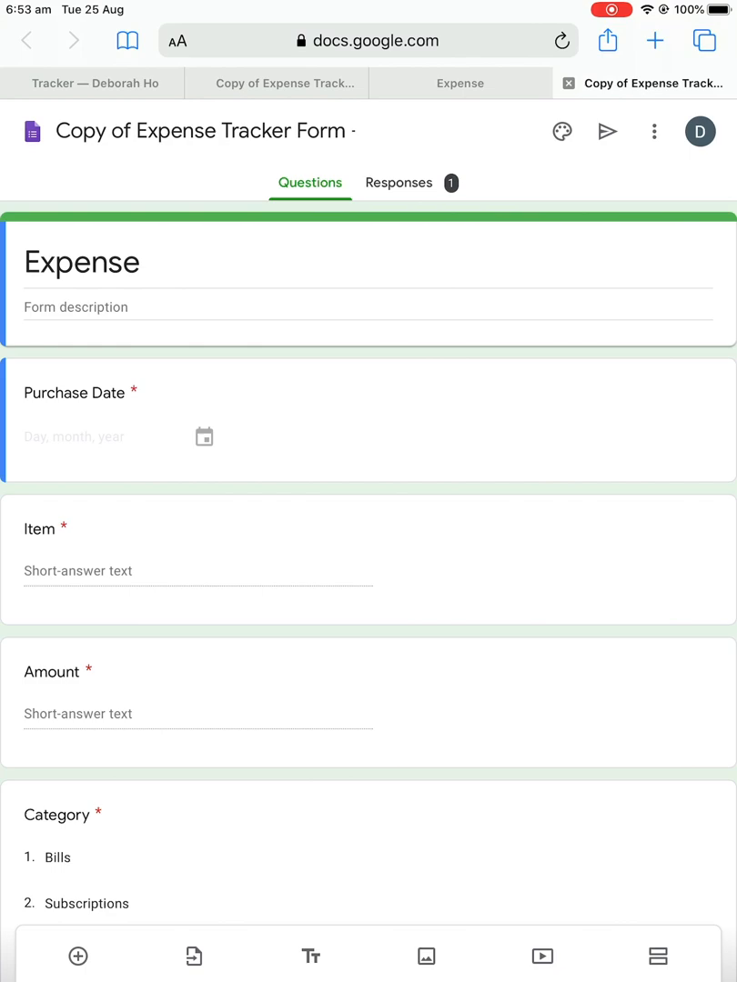
left_click(653, 131)
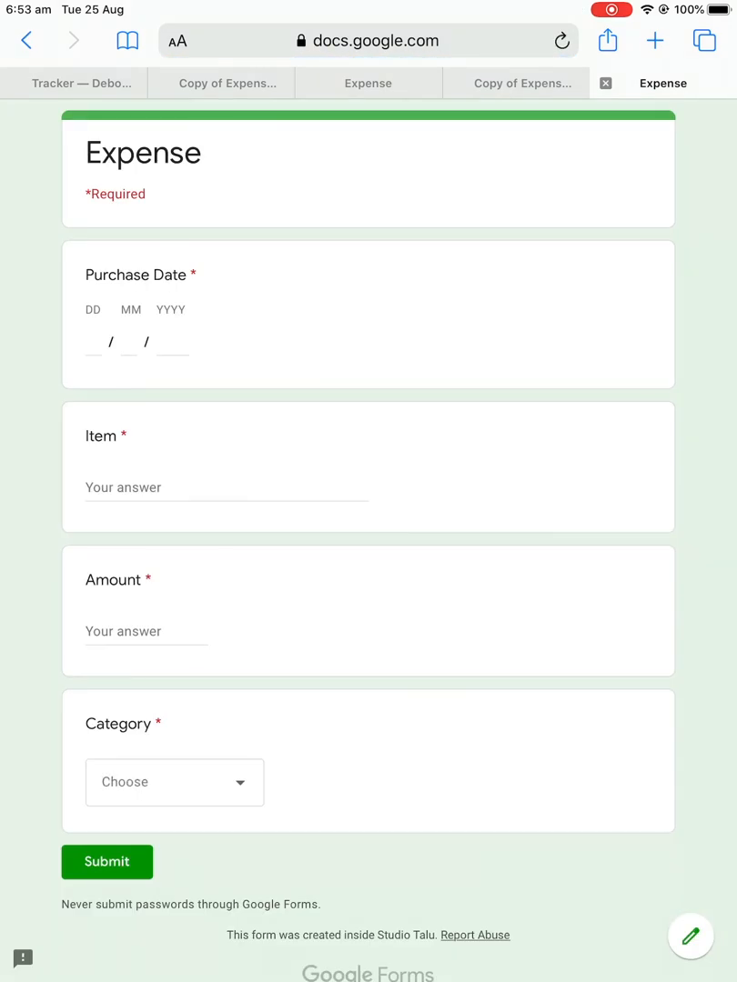
left_click(607, 40)
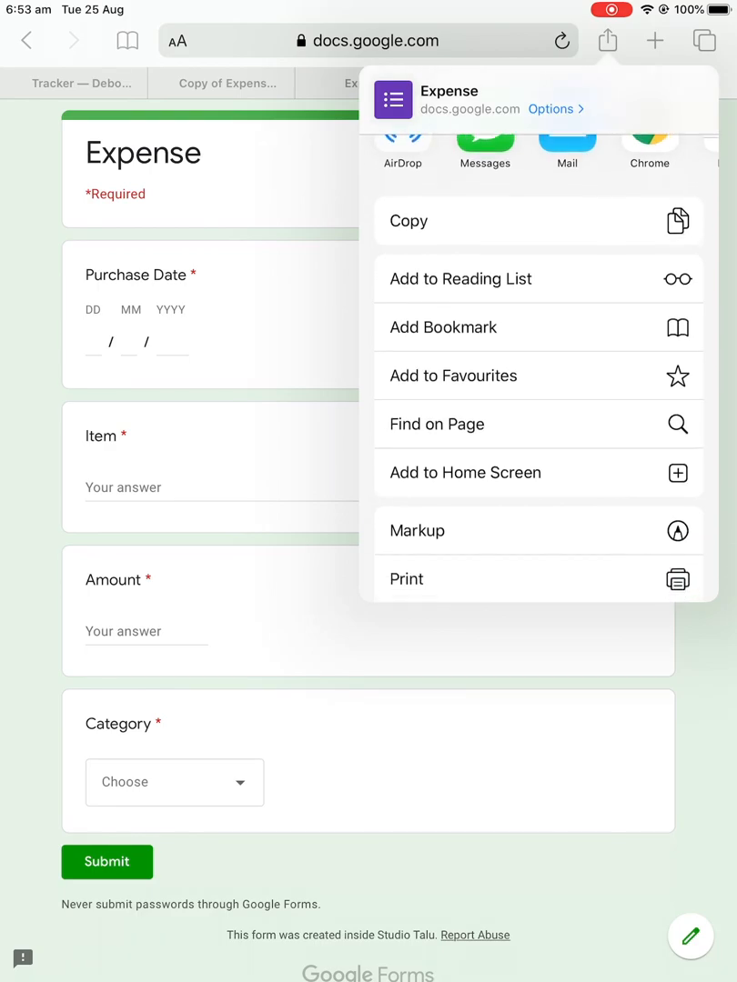
left_click(464, 472)
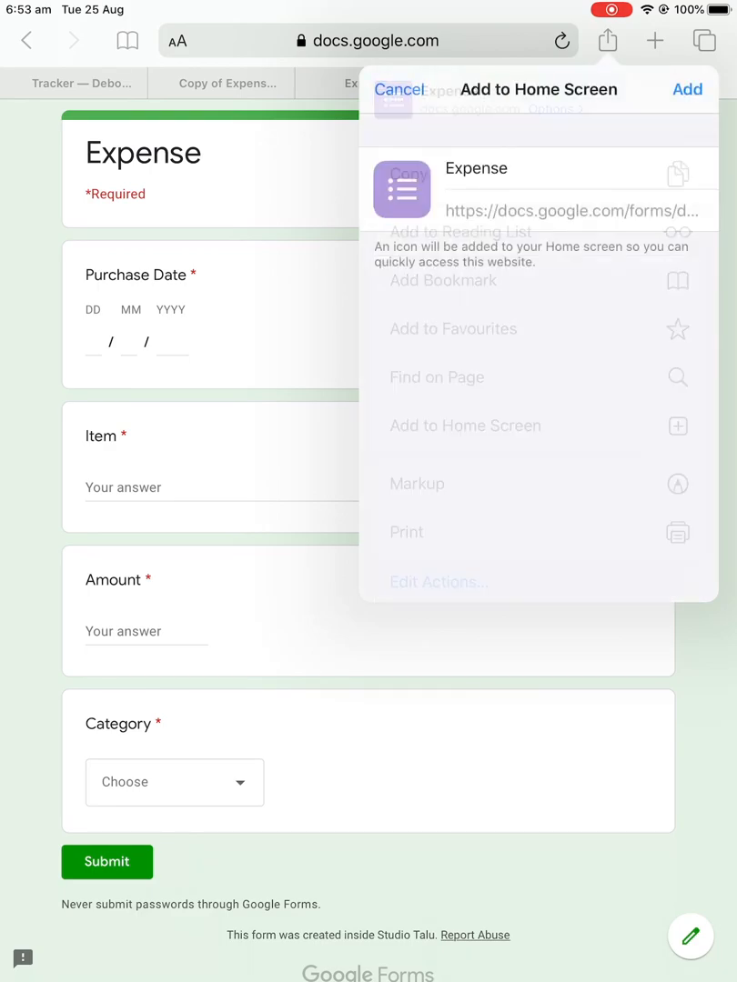
left_click(687, 89)
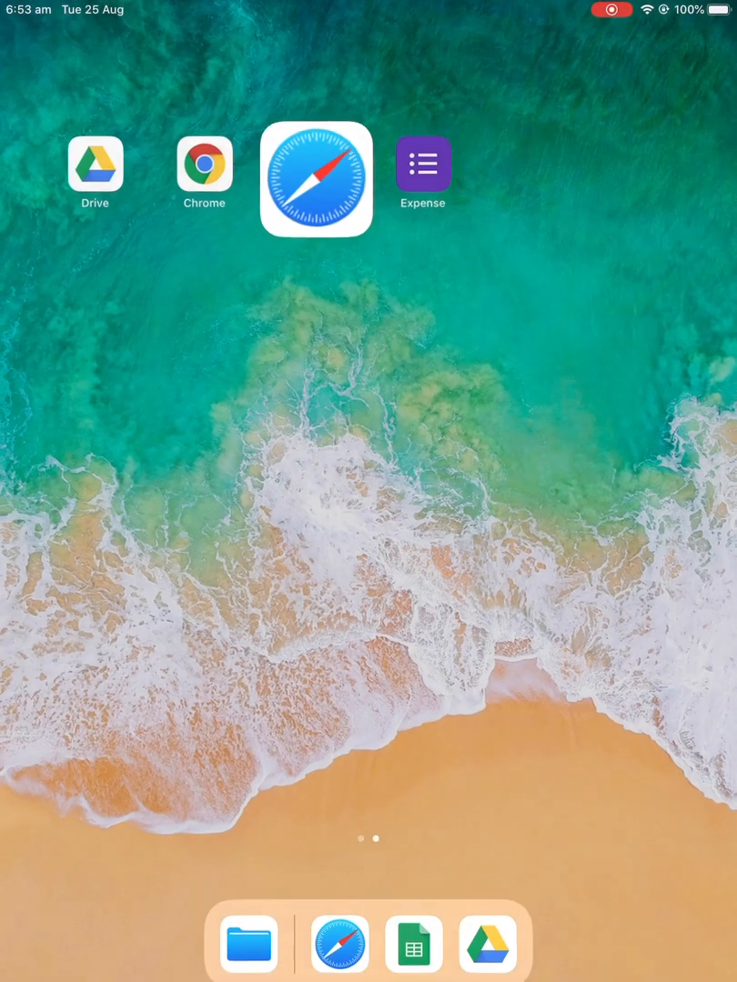